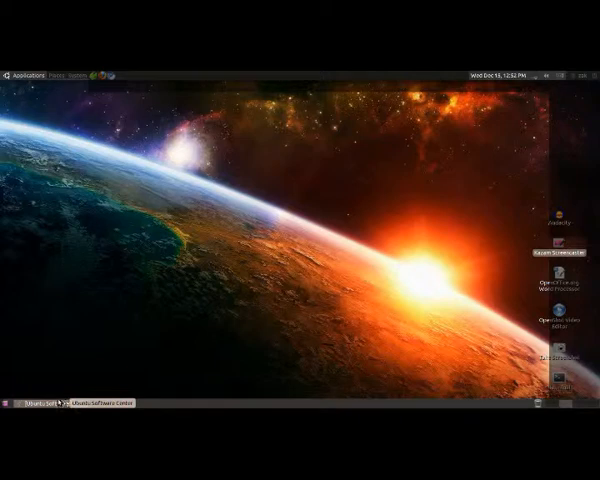
Open Appearance Preferences from System > Preferences on the Visual Effects tab.
{"action": "left_click", "coordinate": [78, 74]}
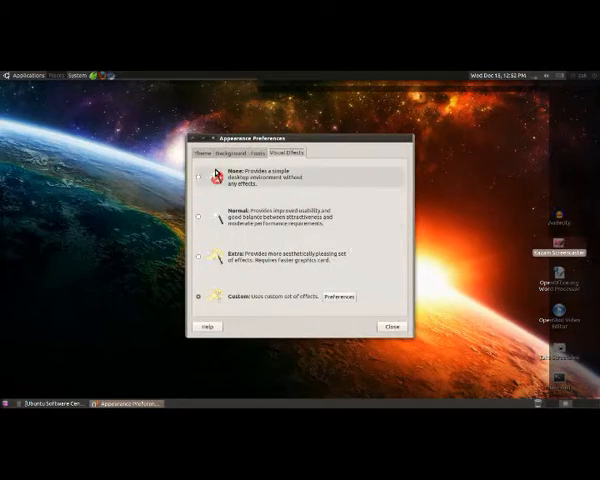
{"action": "mouse_move", "coordinate": [320, 177]}
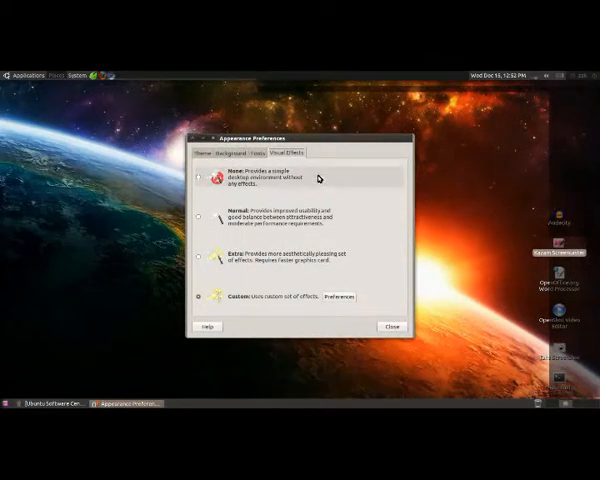
{"action": "mouse_move", "coordinate": [367, 260]}
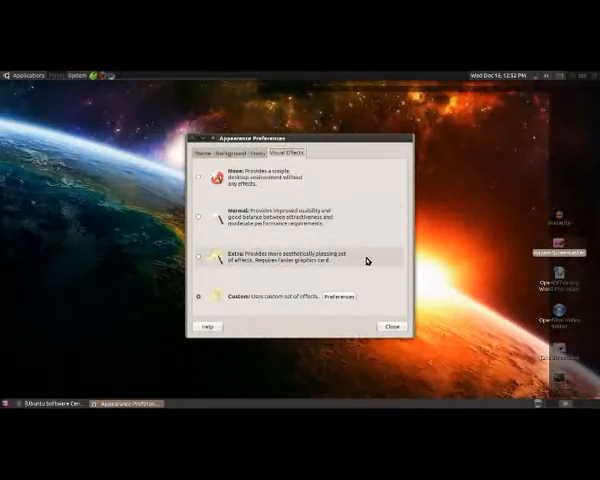
Select the Custom visual effects option.
{"action": "left_click", "coordinate": [202, 298]}
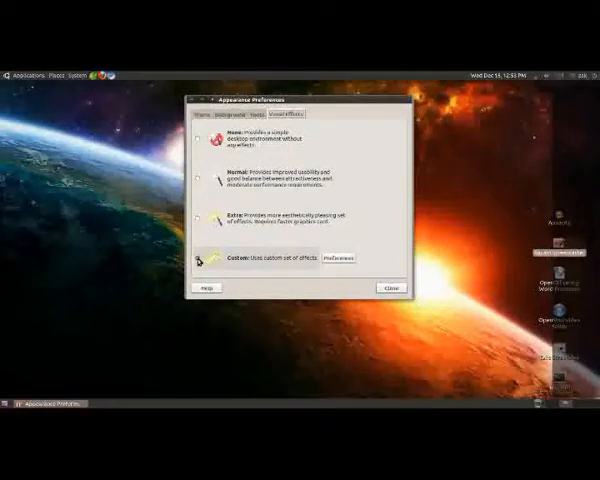
Confirm Custom is selected and launch its preferences in Simple CompizConfig Settings Manager.
{"action": "left_click", "coordinate": [204, 259]}
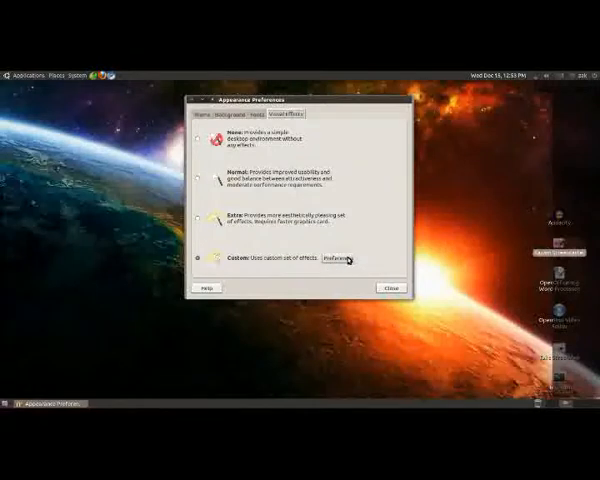
{"action": "left_click", "coordinate": [340, 260]}
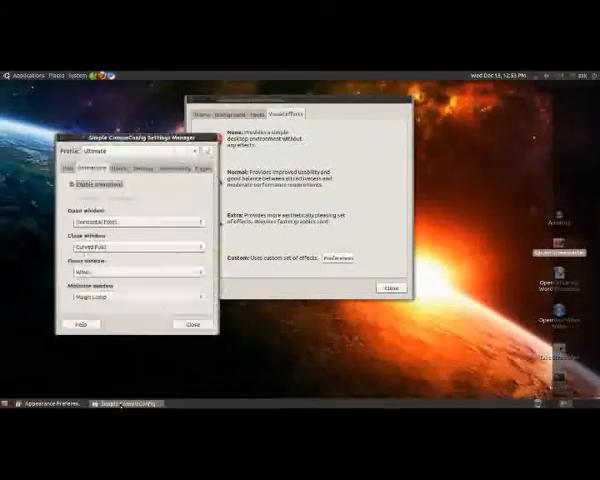
Keep Horizontal Folds, Curved Fold, Wave and Magic Lamp animations, then close the manager.
{"action": "left_click", "coordinate": [121, 169]}
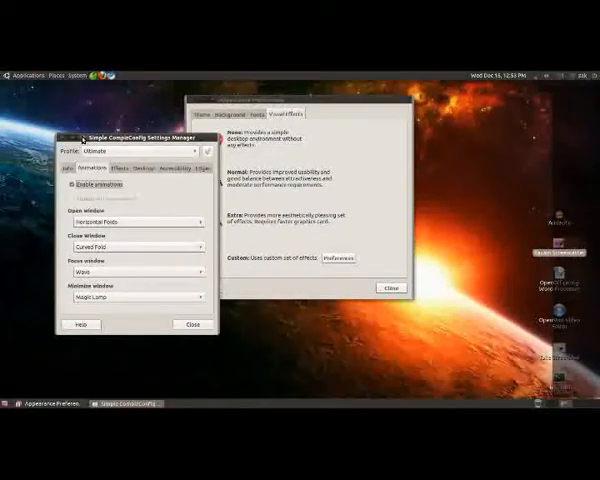
{"action": "left_click", "coordinate": [189, 324]}
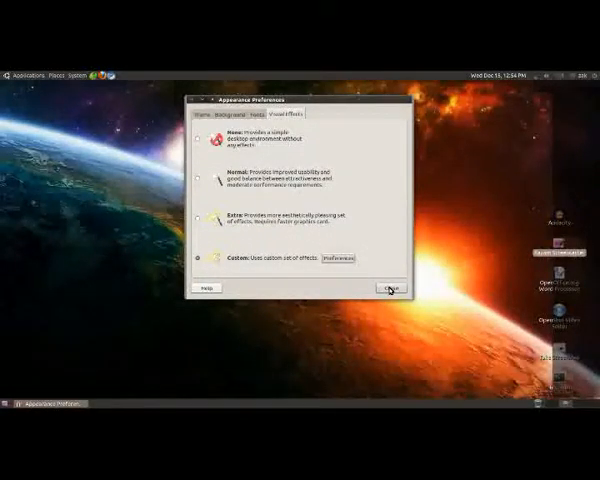
{"action": "left_click", "coordinate": [386, 289]}
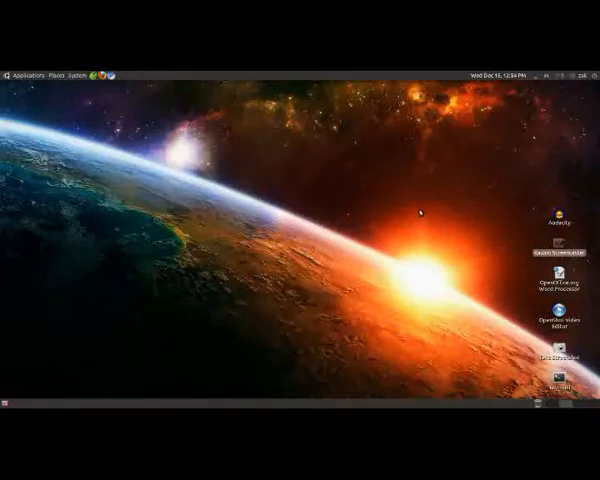
{"action": "mouse_move", "coordinate": [280, 177]}
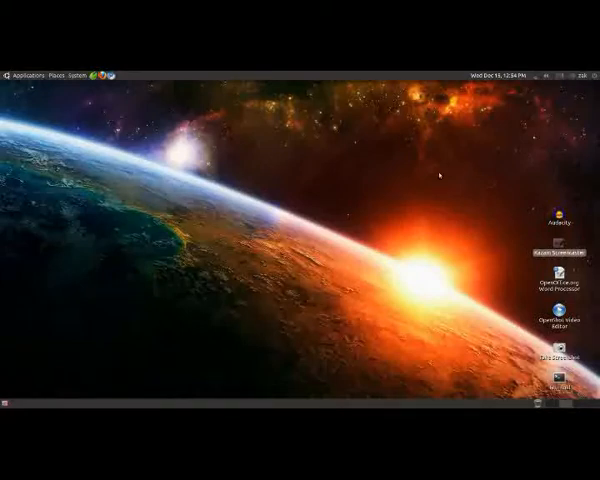
{"action": "mouse_move", "coordinate": [547, 165]}
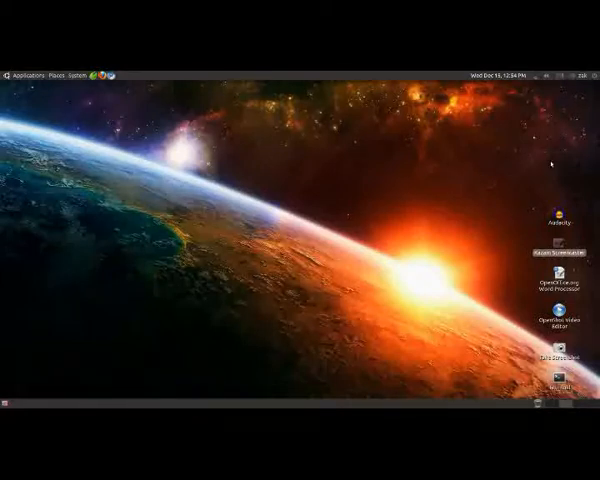